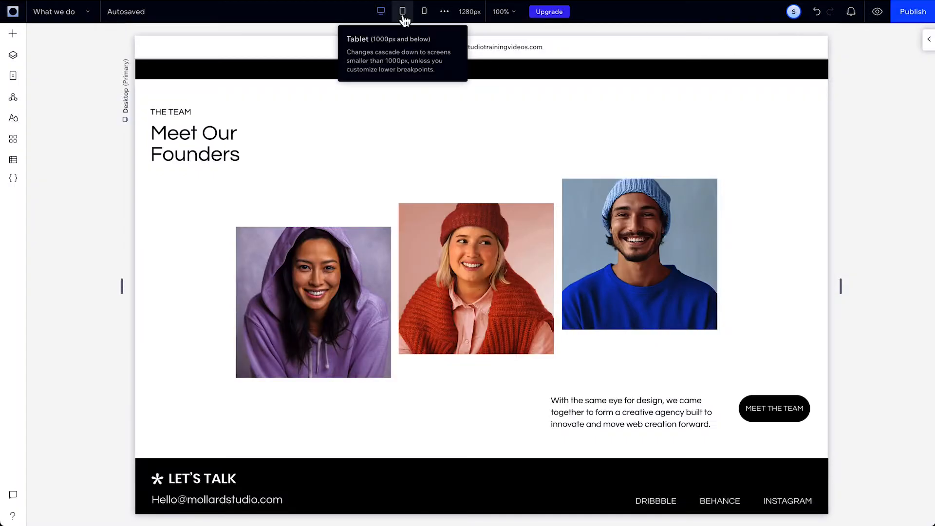
Preview the Founders section at tablet, mobile and desktop, ending on the mobile layout.
left_click(403, 10)
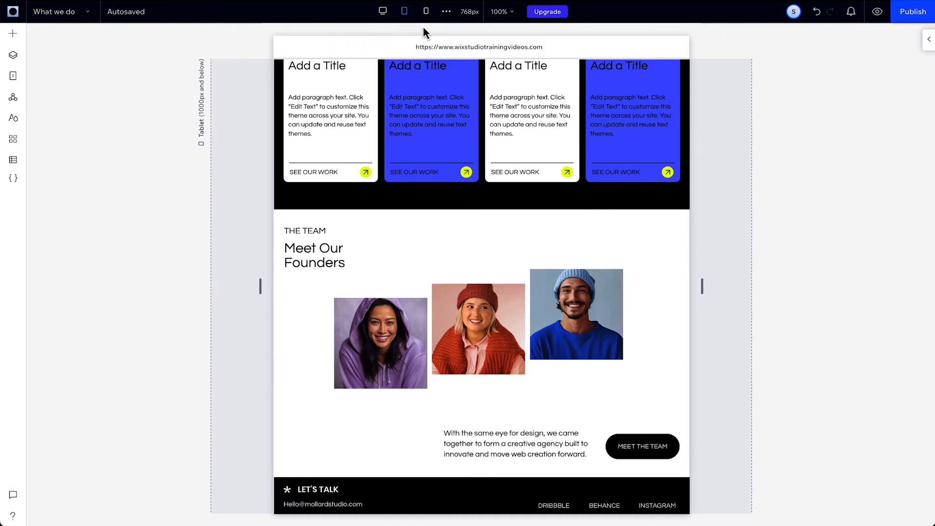
left_click(425, 11)
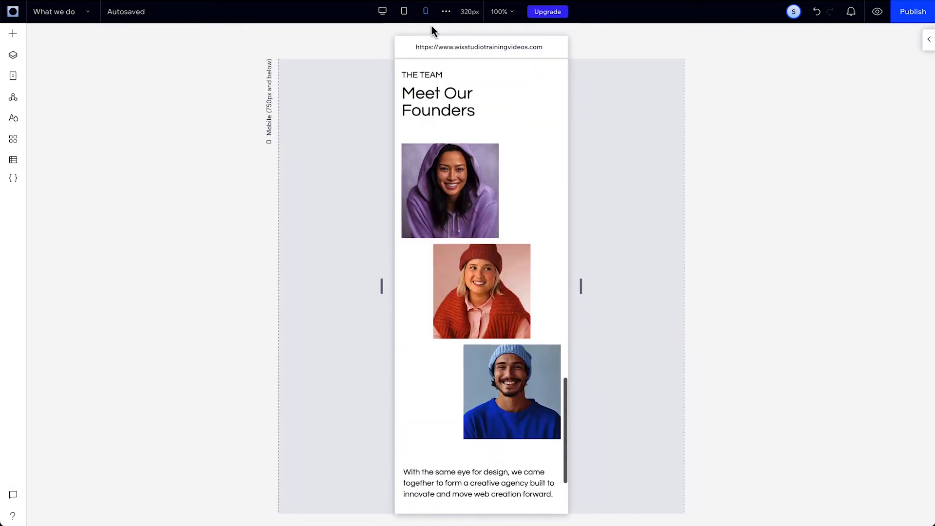
scroll("up", 3)
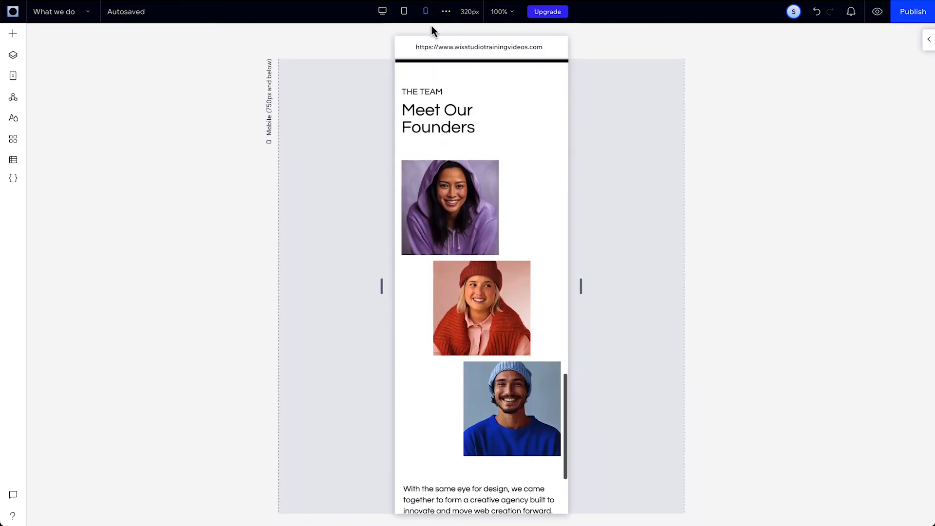
left_click(381, 11)
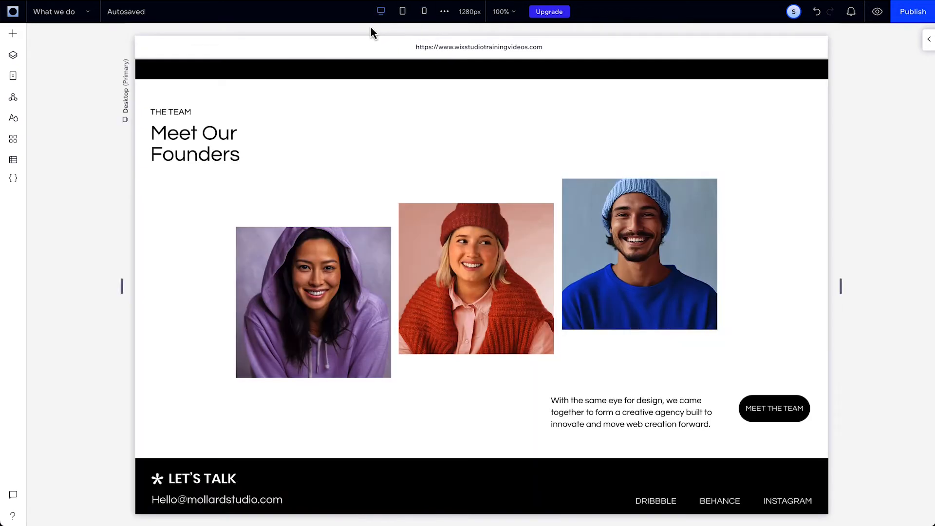
mouse_move(381, 11)
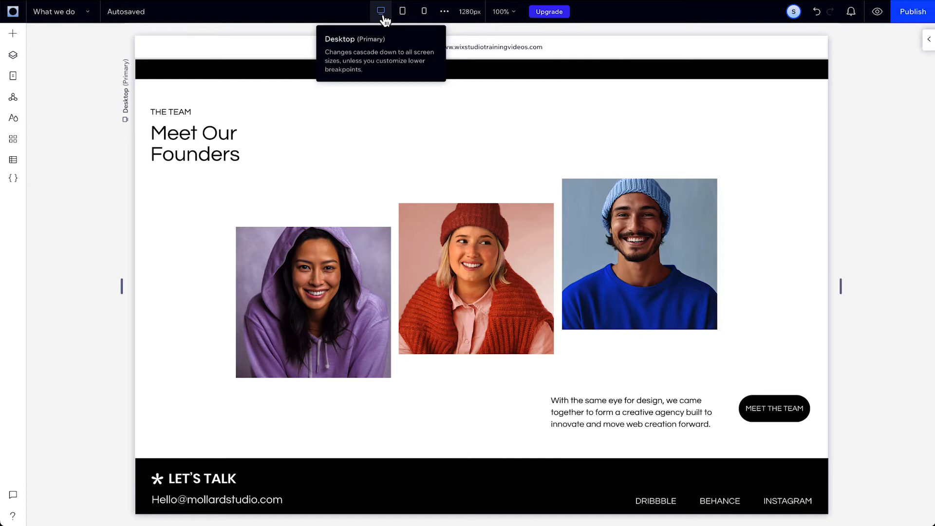
mouse_move(402, 11)
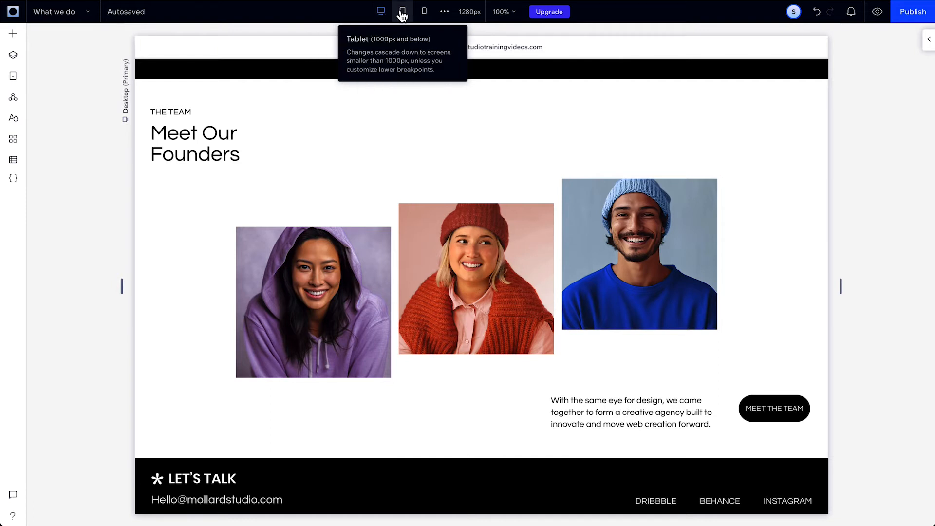
mouse_move(423, 11)
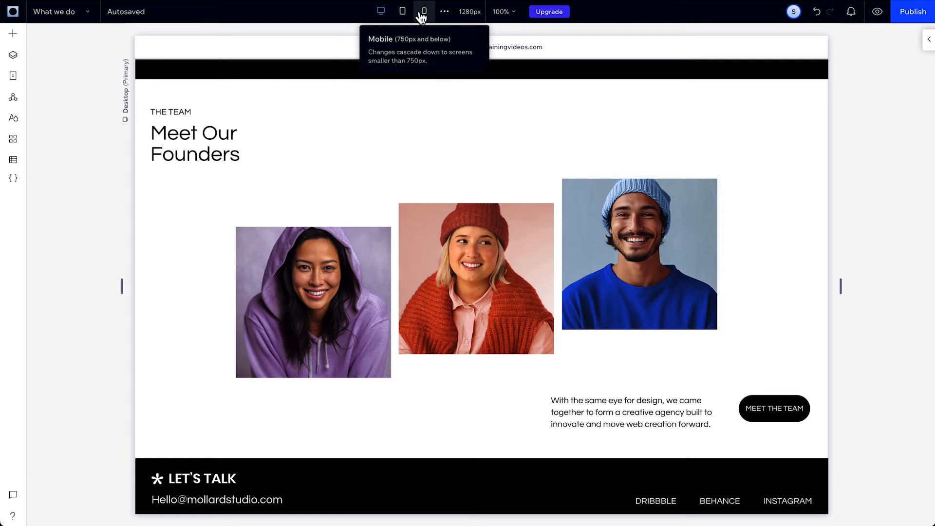
mouse_move(403, 15)
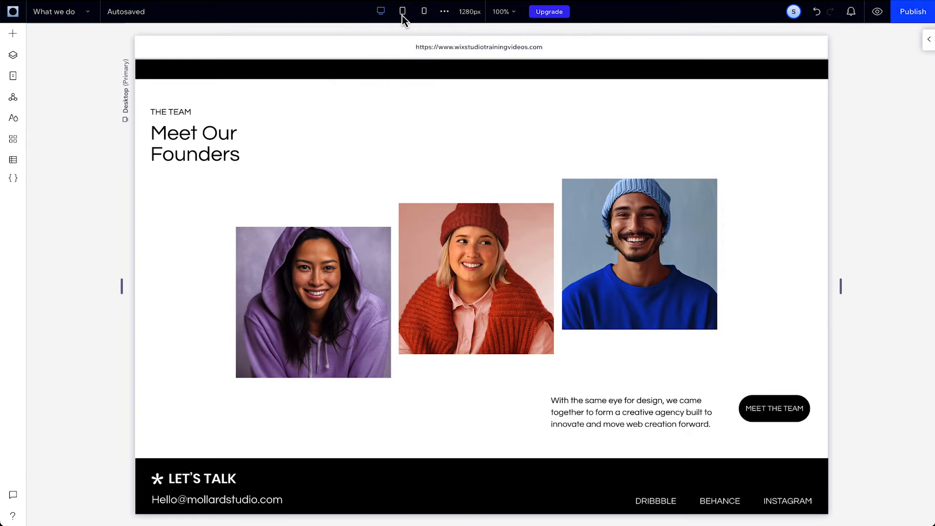
left_click(401, 11)
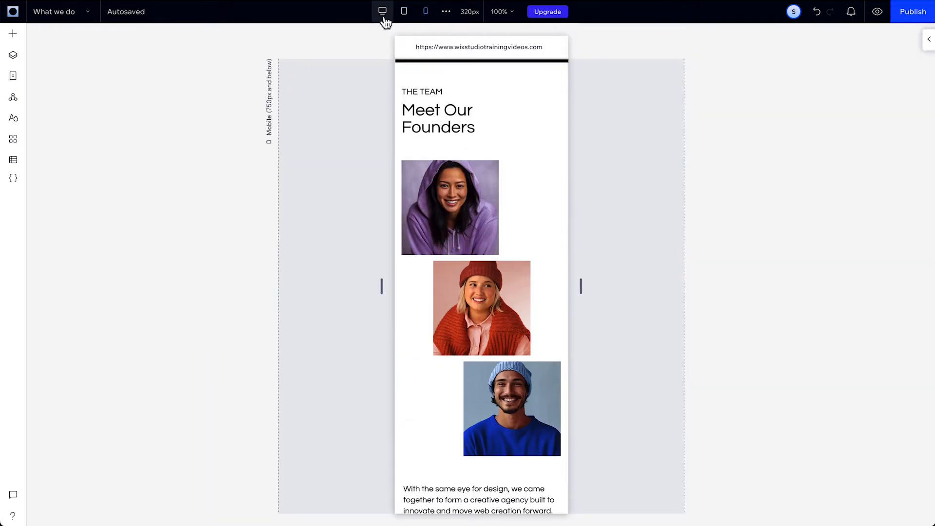
Switch the canvas back to the 1280px Desktop breakpoint.
left_click(381, 11)
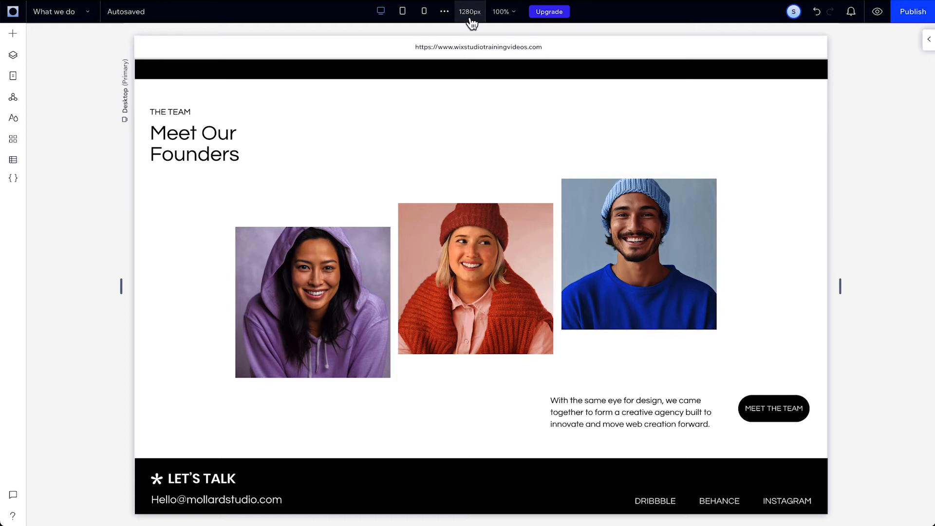
Set the desktop Editing Size to 1400px.
left_click(470, 11)
type("1400")
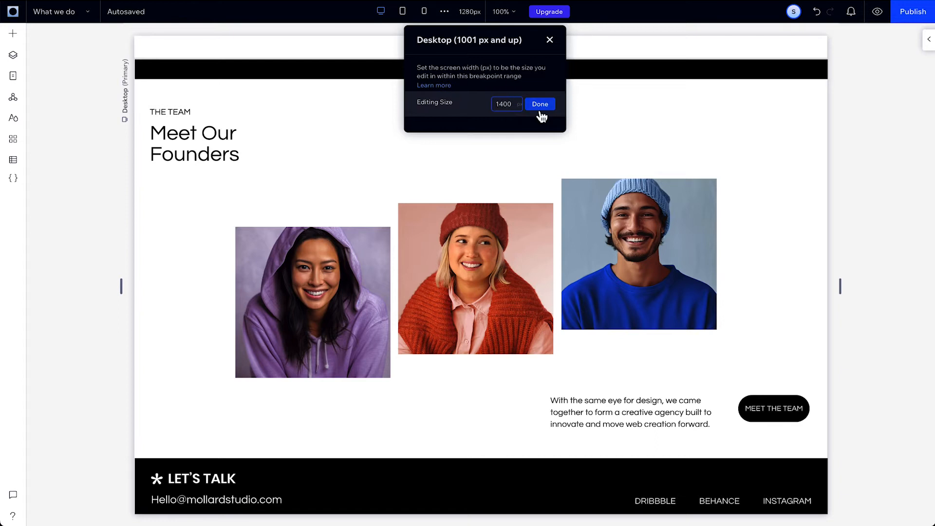
left_click(539, 104)
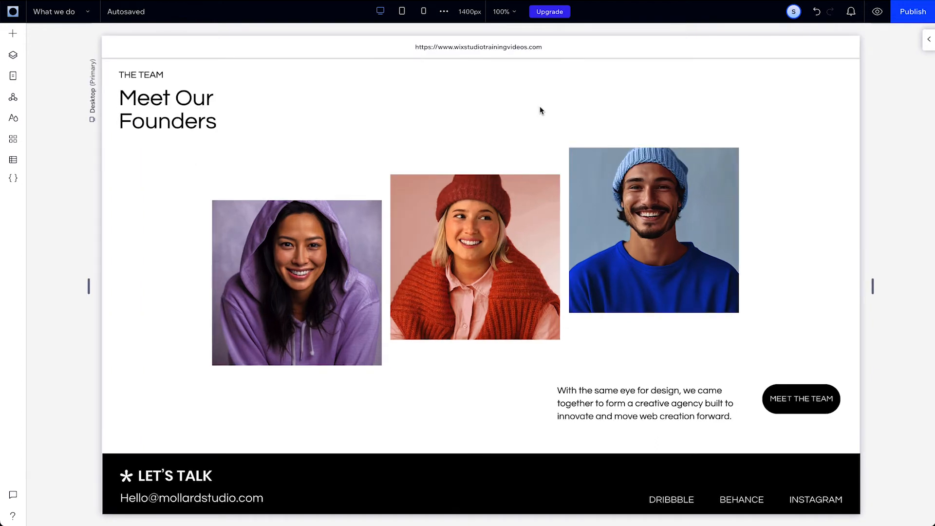
mouse_move(486, 33)
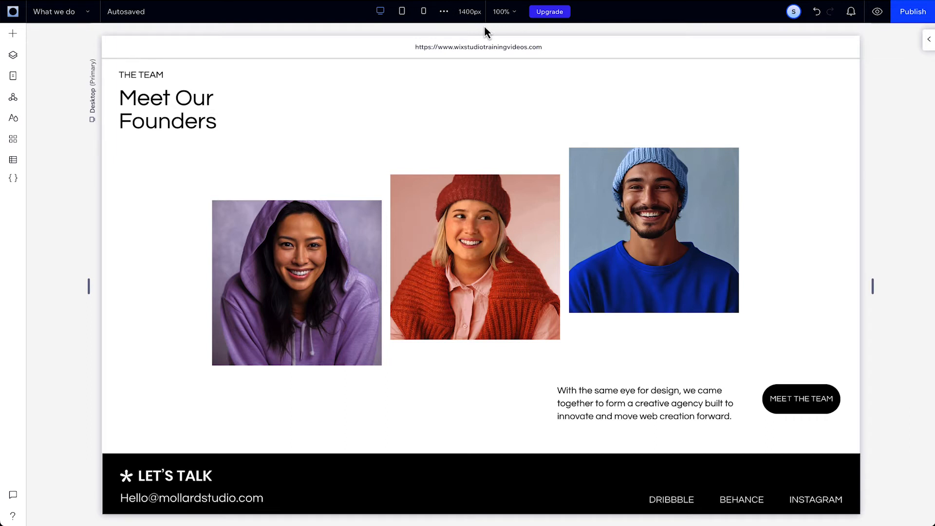
mouse_move(340, 43)
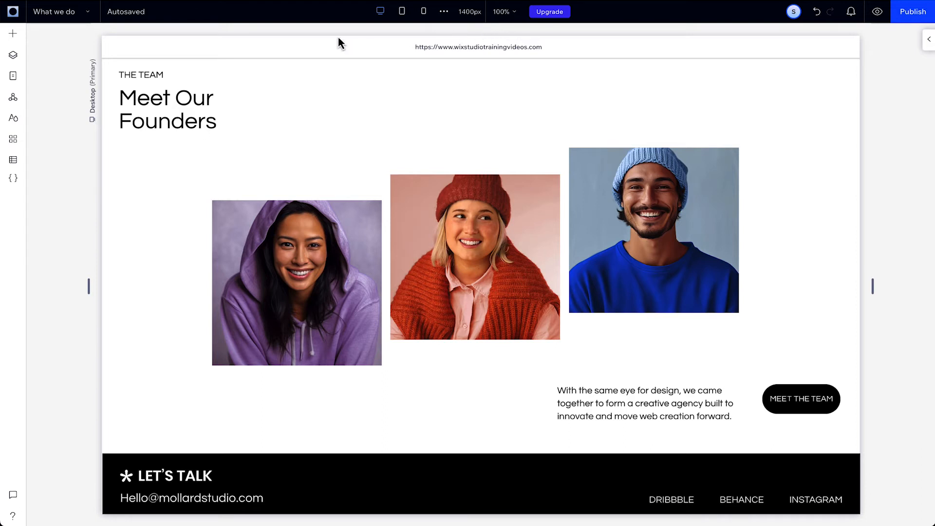
Open the Mollard homepage, set mobile Editing Size to 360px, then return to Desktop.
left_click(62, 12)
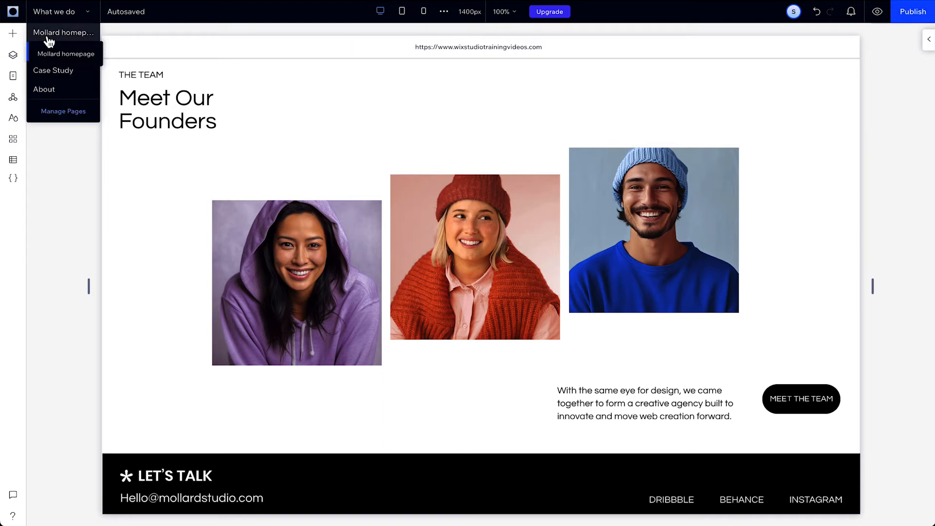
left_click(69, 54)
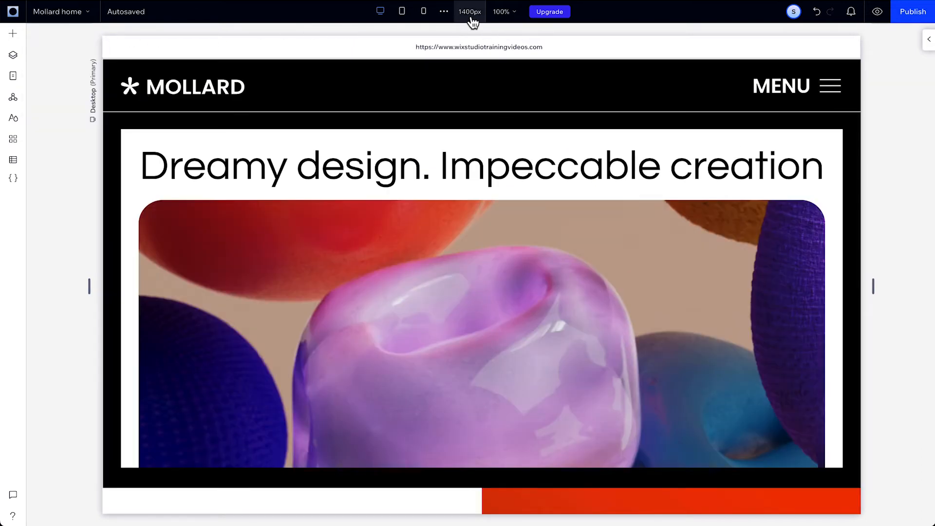
left_click(60, 11)
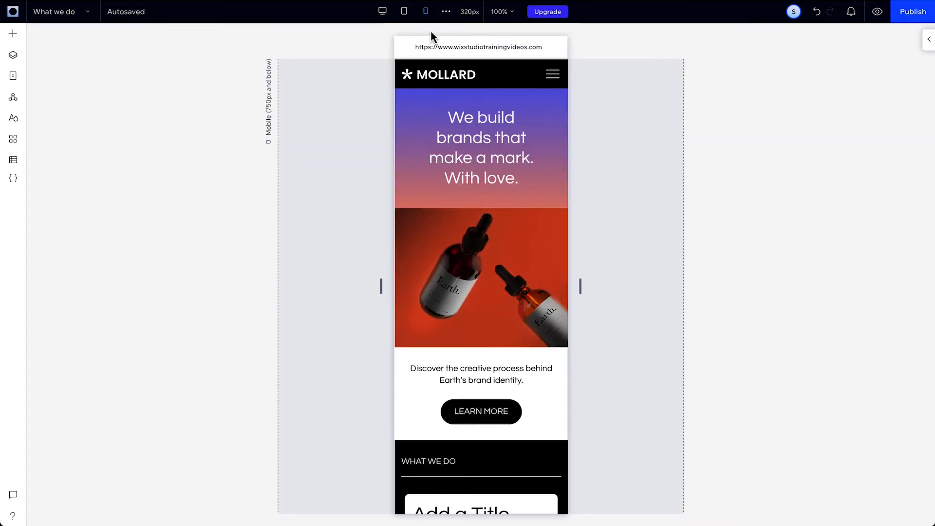
left_click(470, 11)
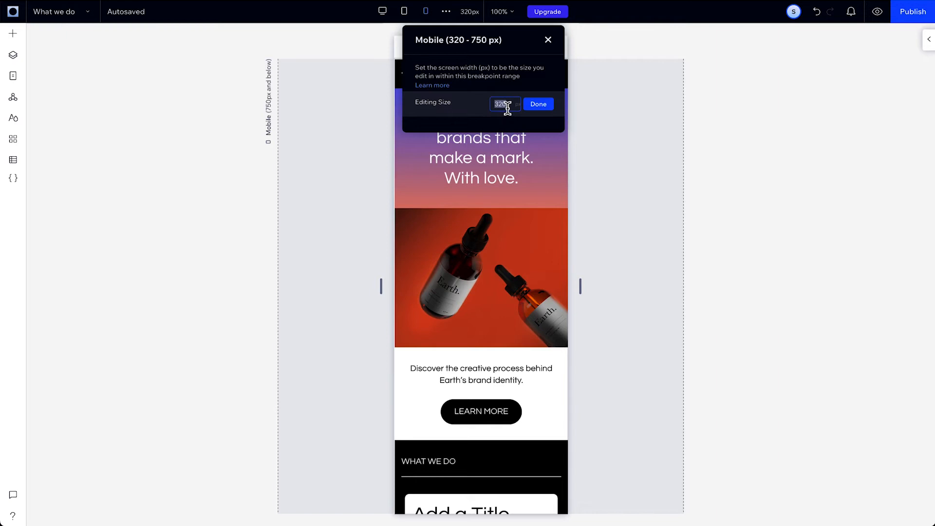
left_click(536, 104)
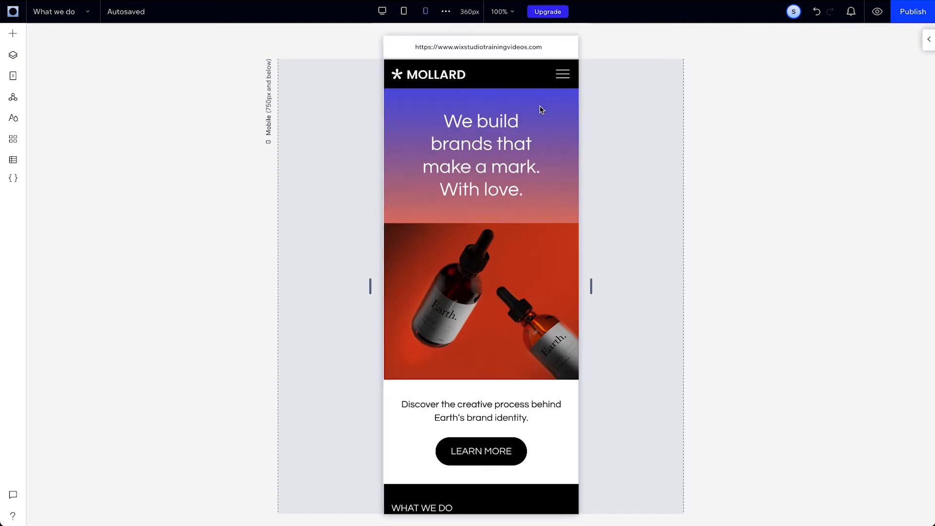
left_click(382, 11)
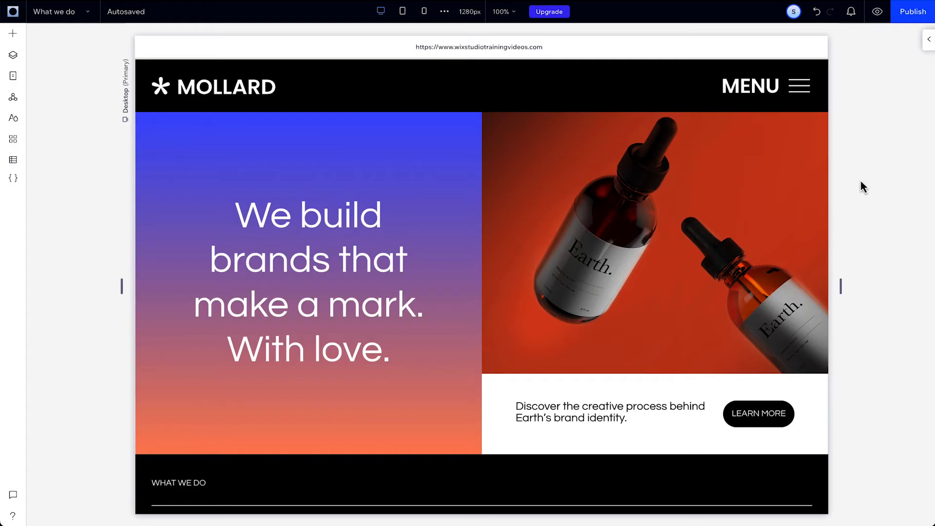
Make the 'Meet Our Founders' heading bold in the Inspector.
scroll("down", 3)
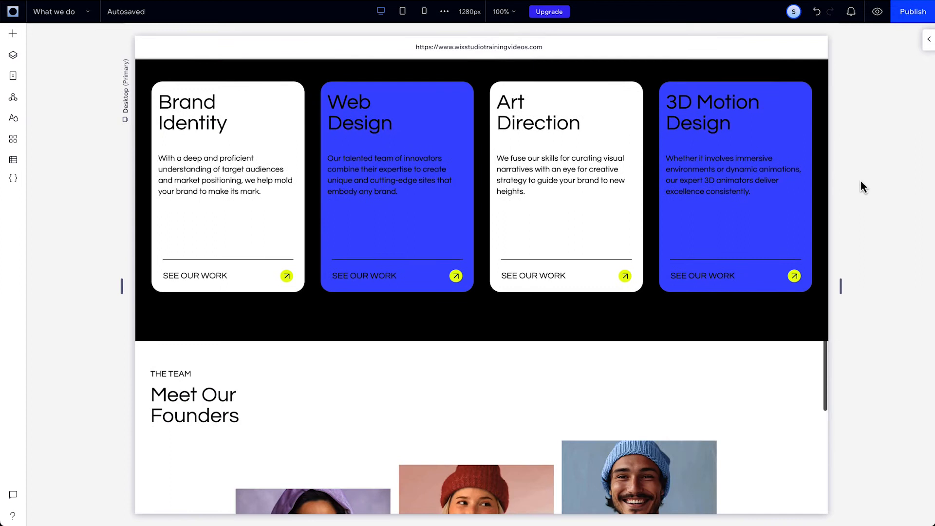
scroll("down", 3)
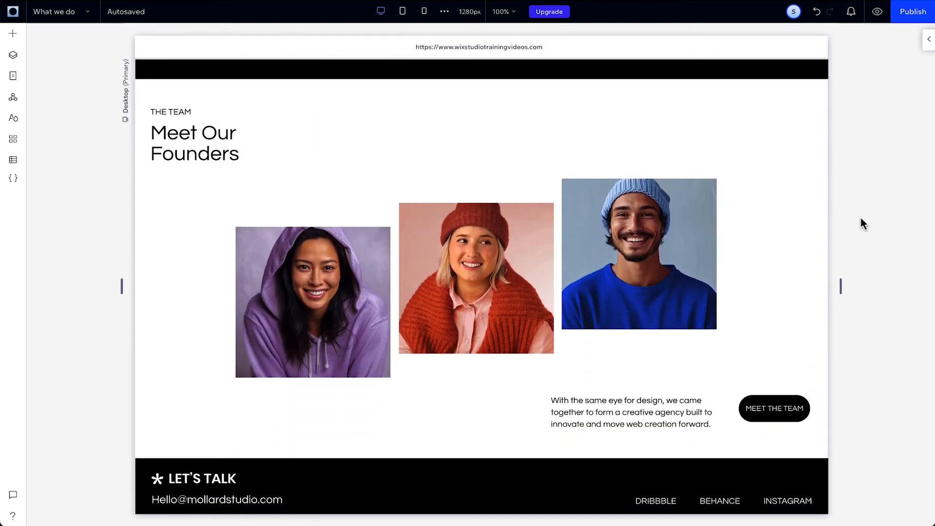
mouse_move(858, 282)
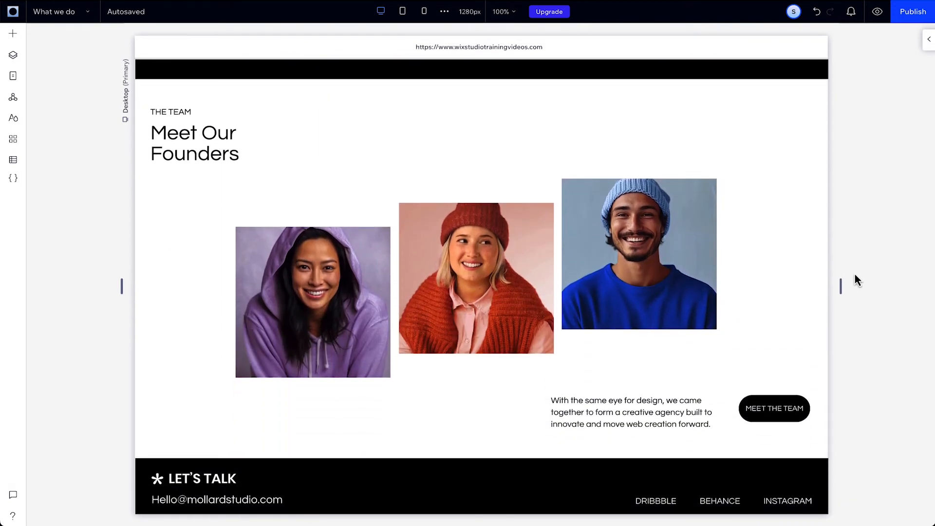
left_click(194, 143)
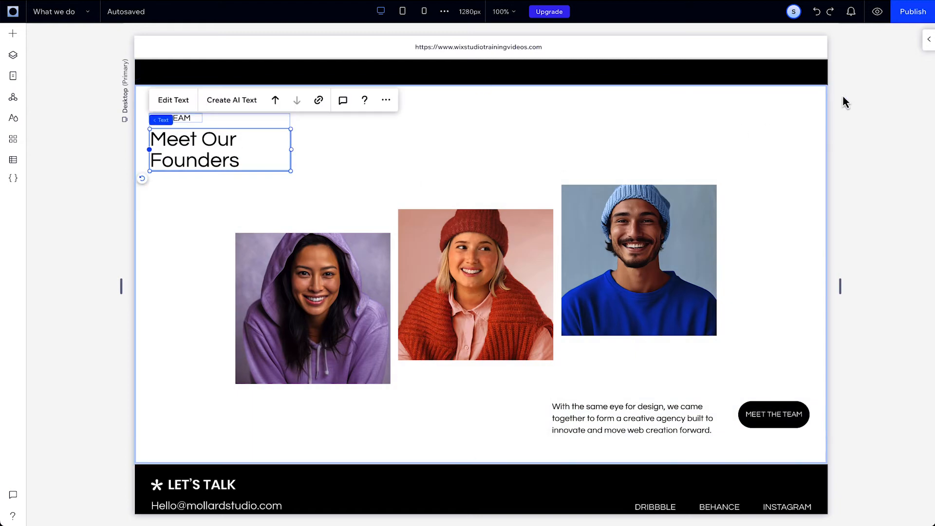
left_click(928, 40)
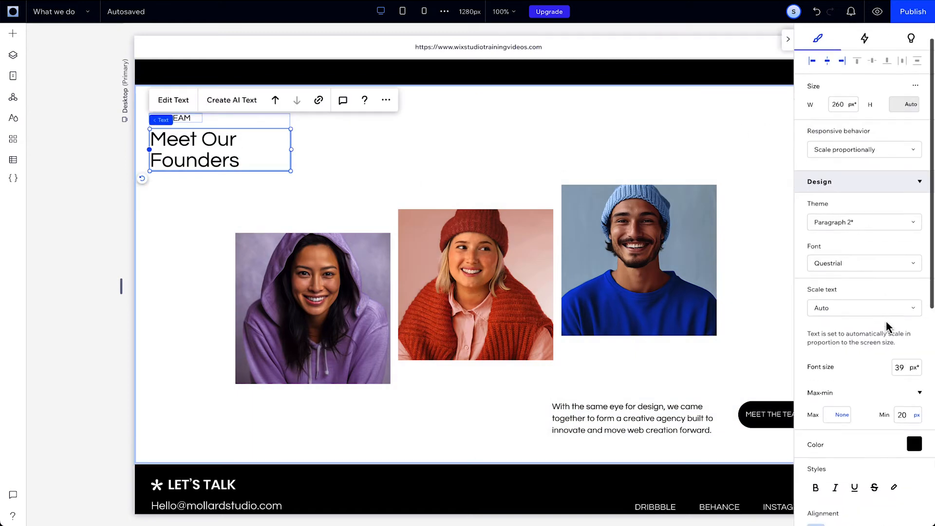
scroll("down", 3)
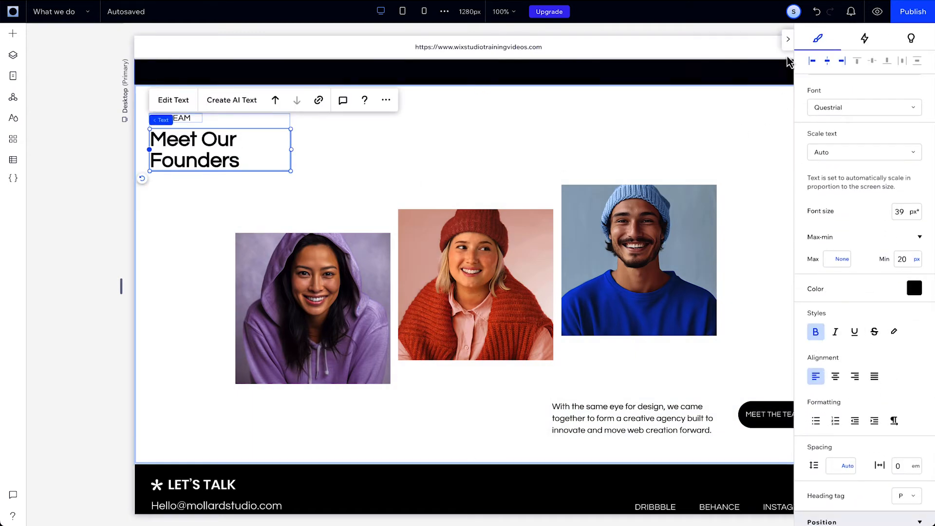
Preview the bold heading at tablet and mobile, then return to Desktop.
left_click(403, 11)
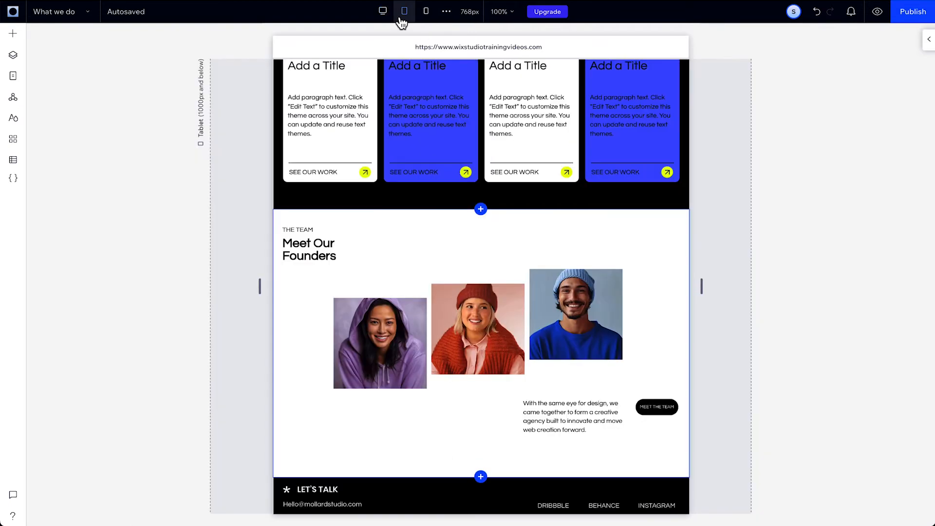
left_click(426, 11)
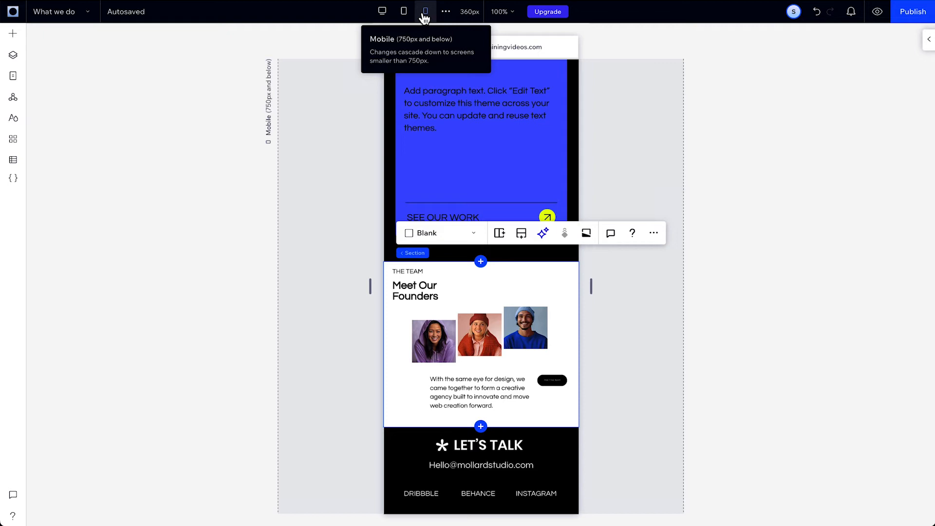
left_click(381, 11)
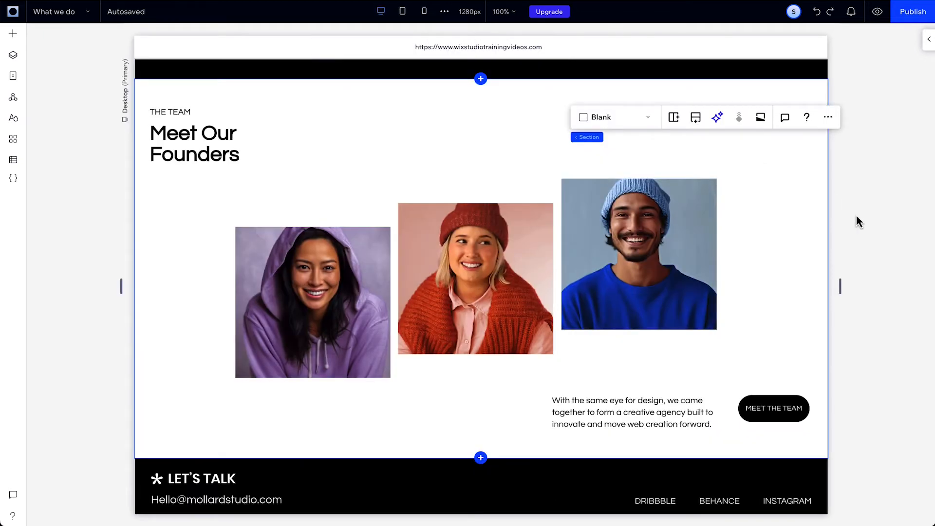
Give the MEET THE TEAM button a dark navy fill on desktop.
left_click(773, 409)
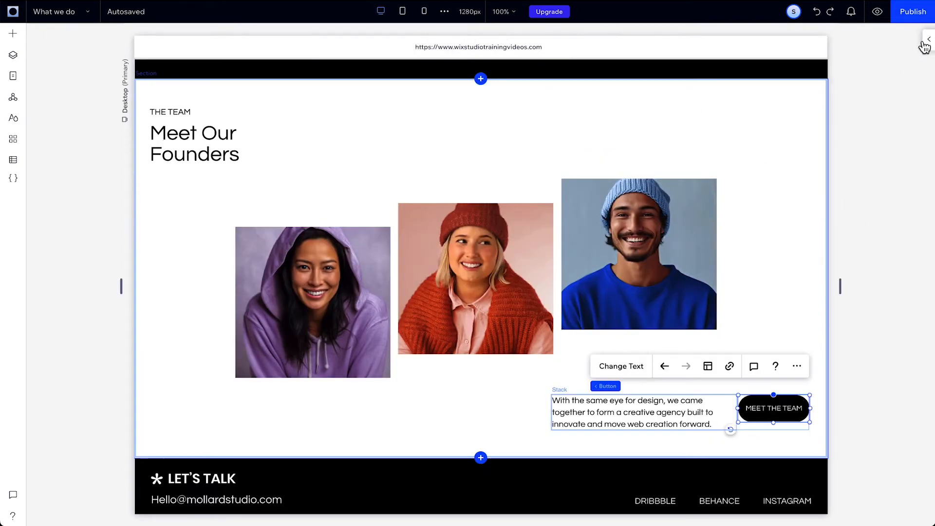
left_click(923, 39)
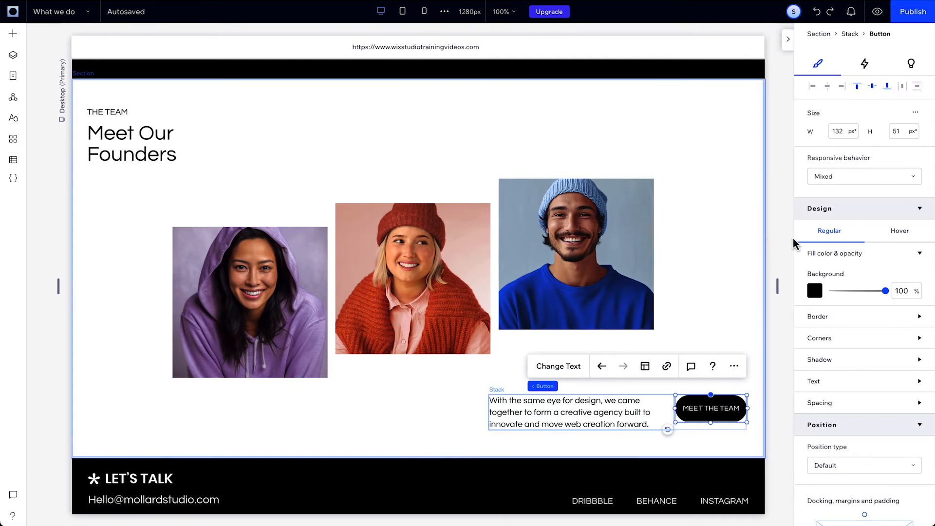
left_click(815, 290)
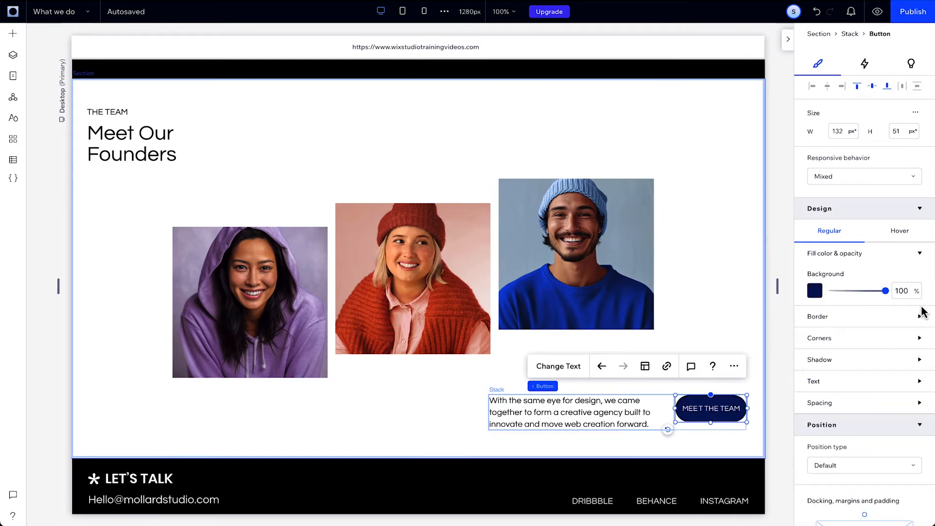
Make the button green on tablet and red on mobile, then return to Desktop.
left_click(403, 10)
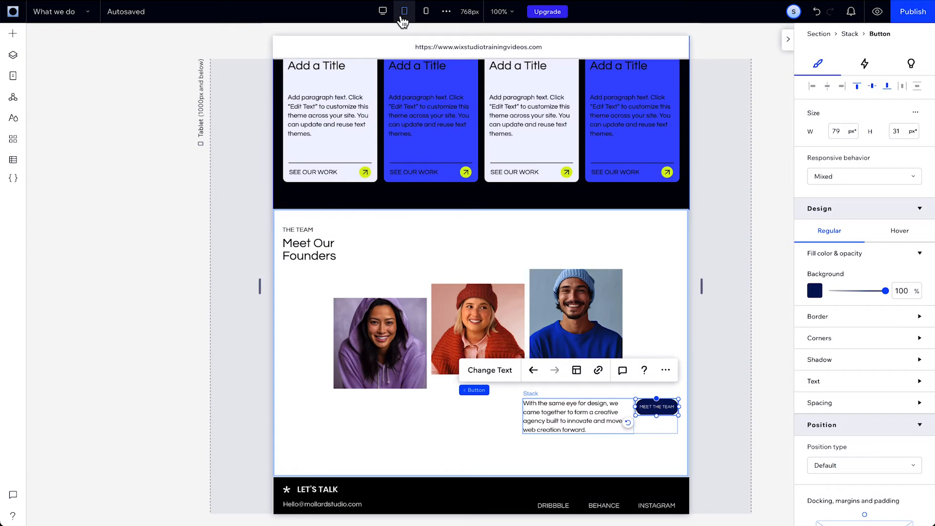
left_click(426, 11)
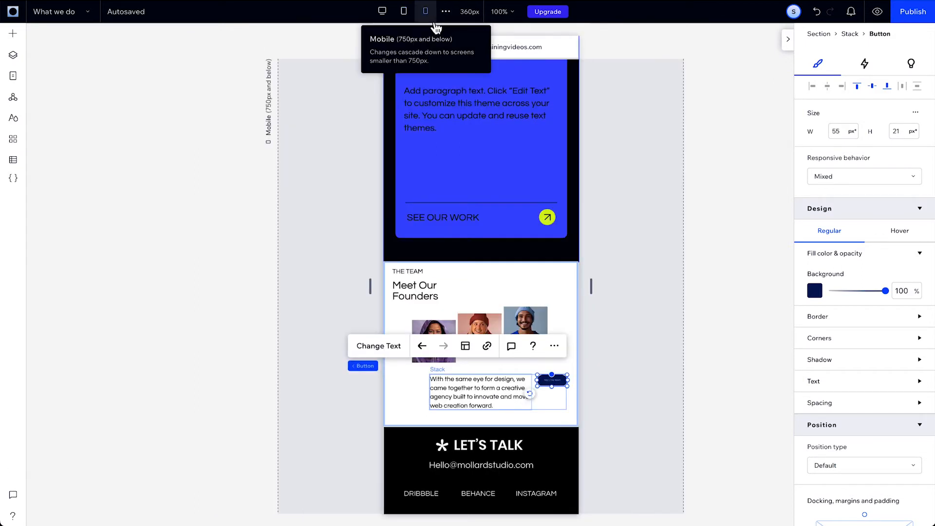
mouse_move(435, 27)
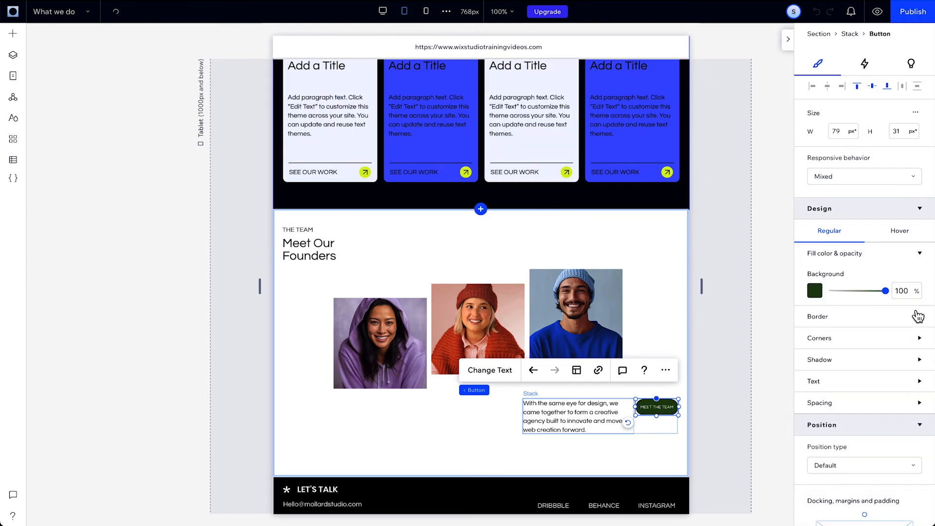
left_click(403, 11)
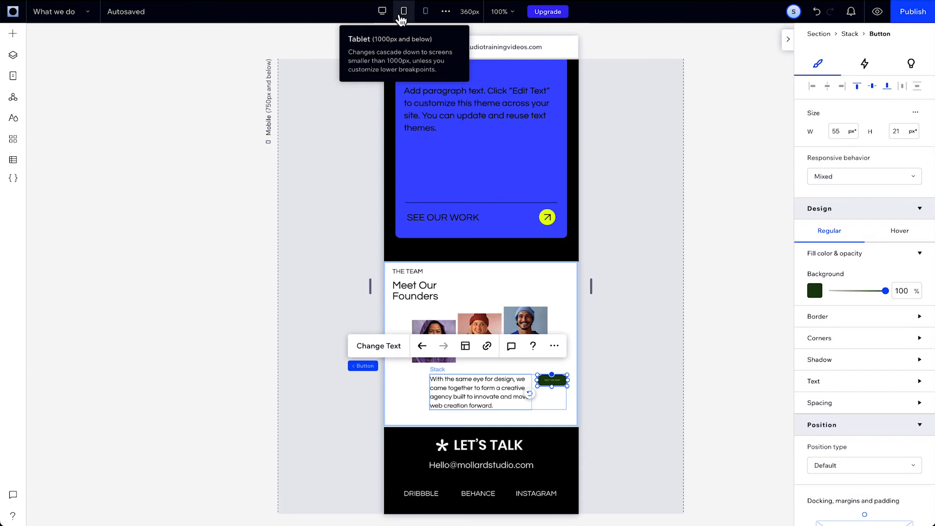
left_click(381, 11)
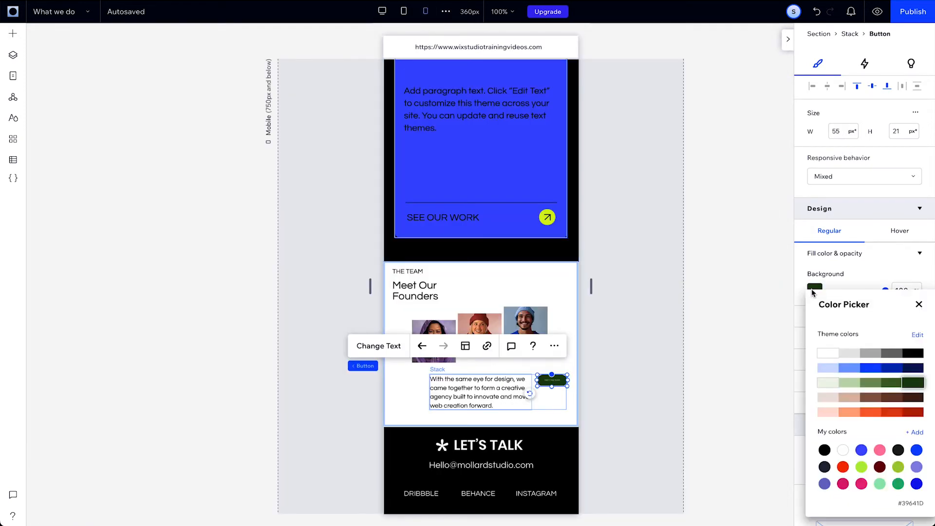
left_click(919, 304)
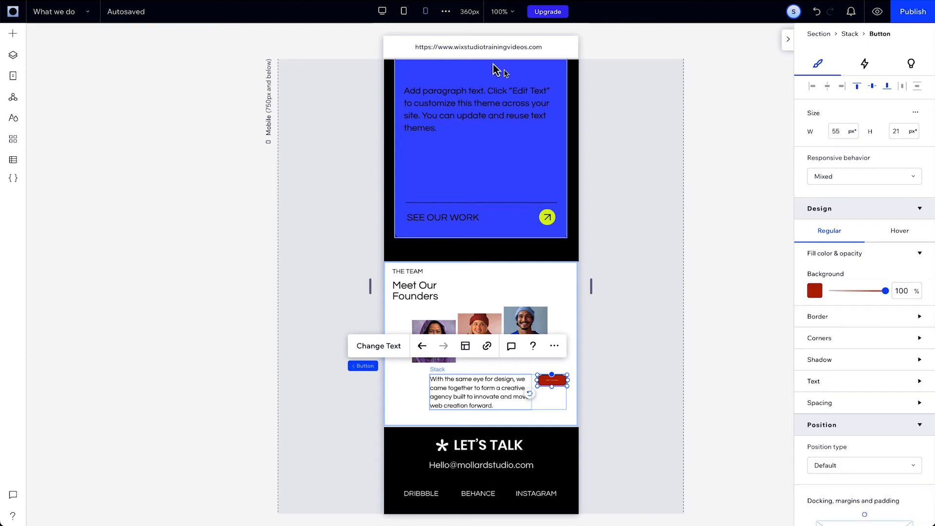
left_click(380, 11)
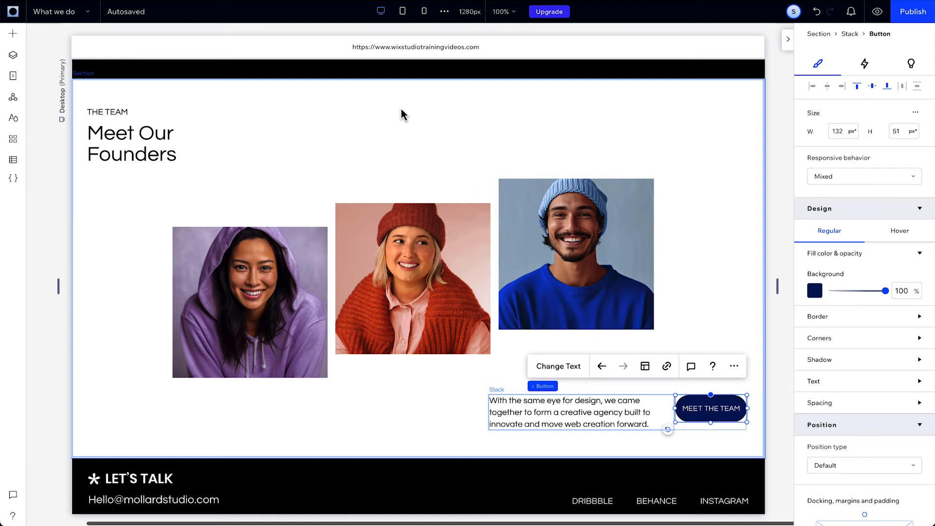
mouse_move(749, 395)
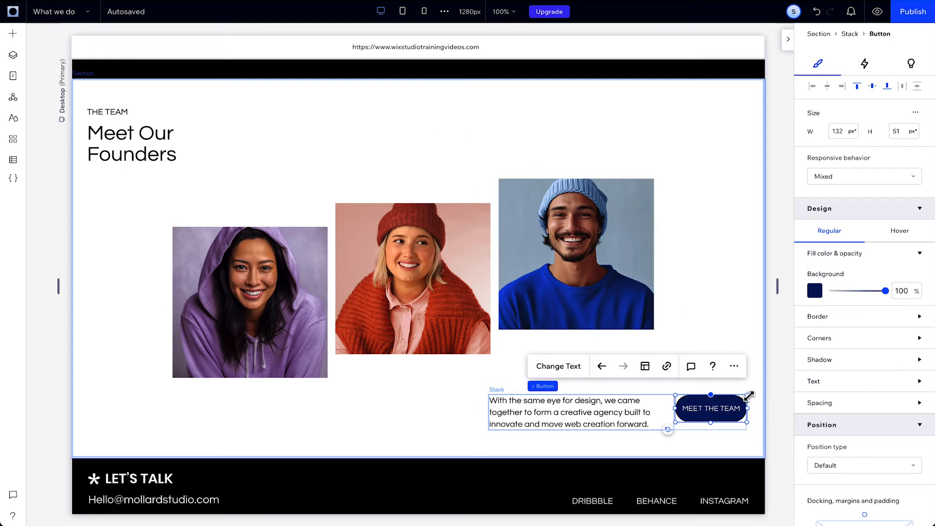
Change the desktop button background to a light blue theme swatch.
left_click(815, 290)
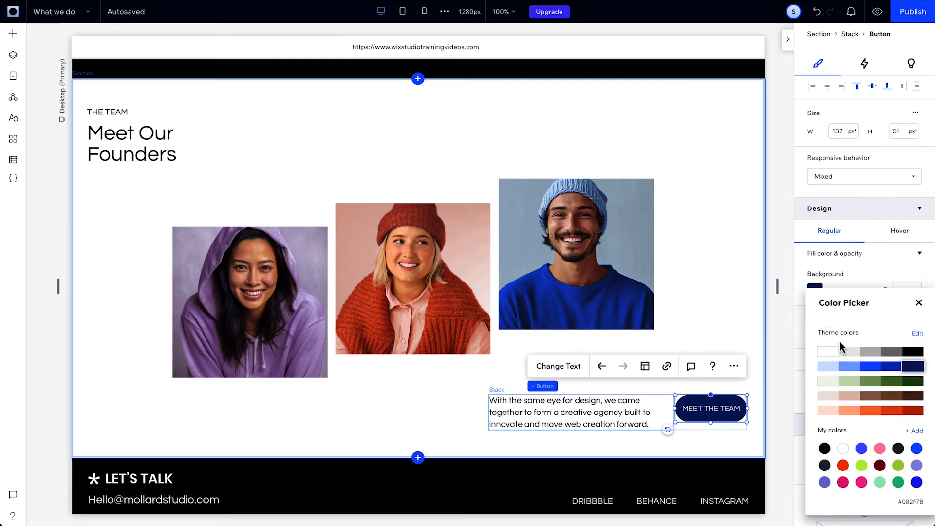
left_click(852, 367)
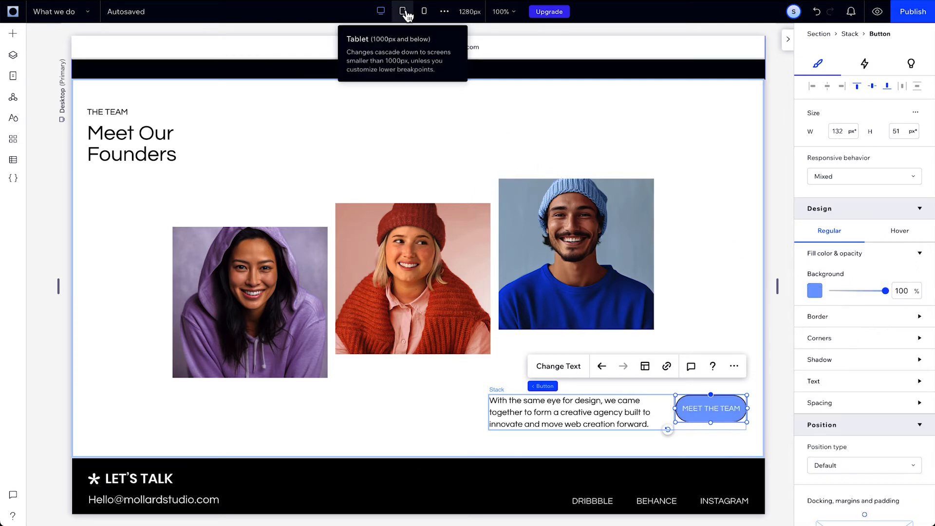
left_click(424, 11)
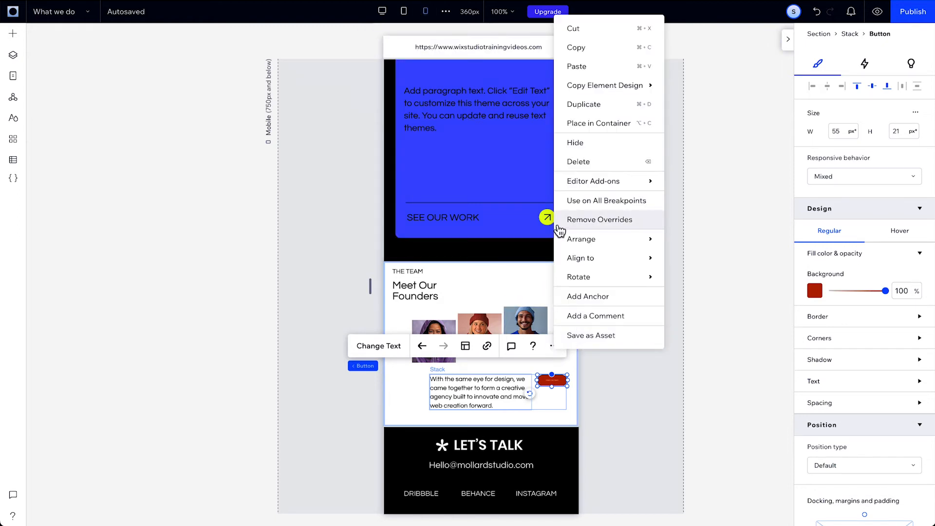
Remove the mobile button's colour override and set the desktop button background to black.
left_click(599, 220)
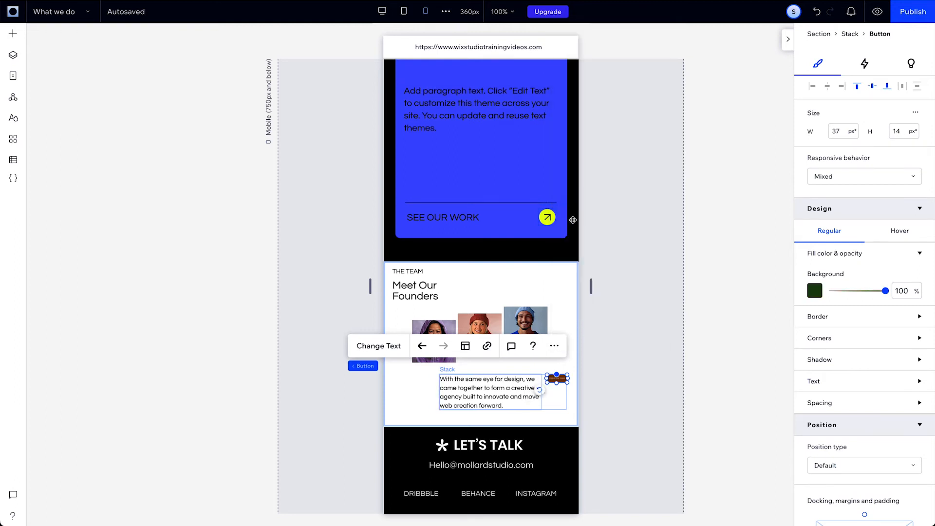
left_click(380, 11)
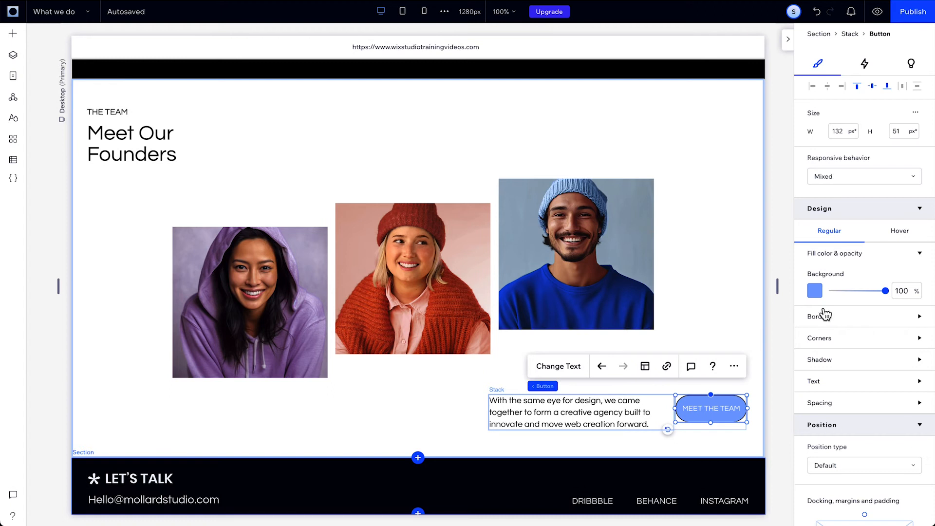
left_click(815, 291)
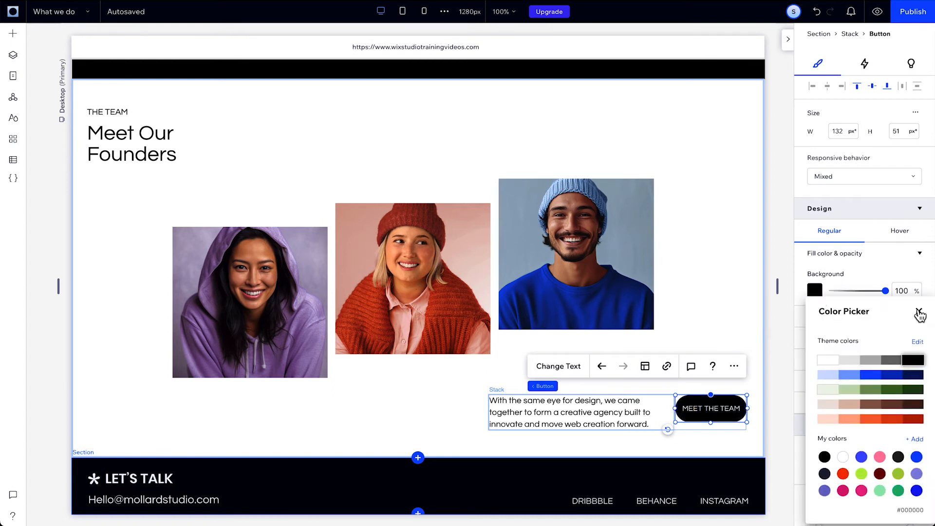
right_click(710, 409)
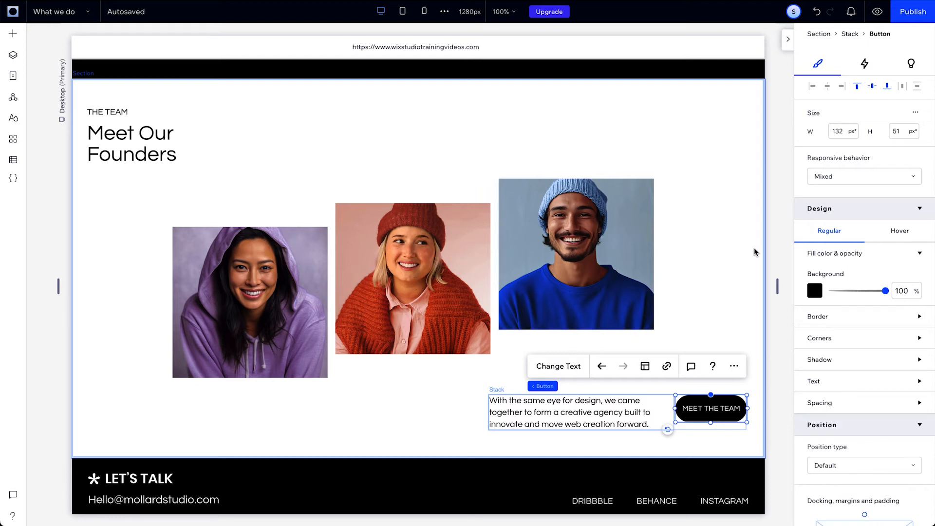
Switch to the mobile layout and drag-resize the third founder photo.
left_click(403, 12)
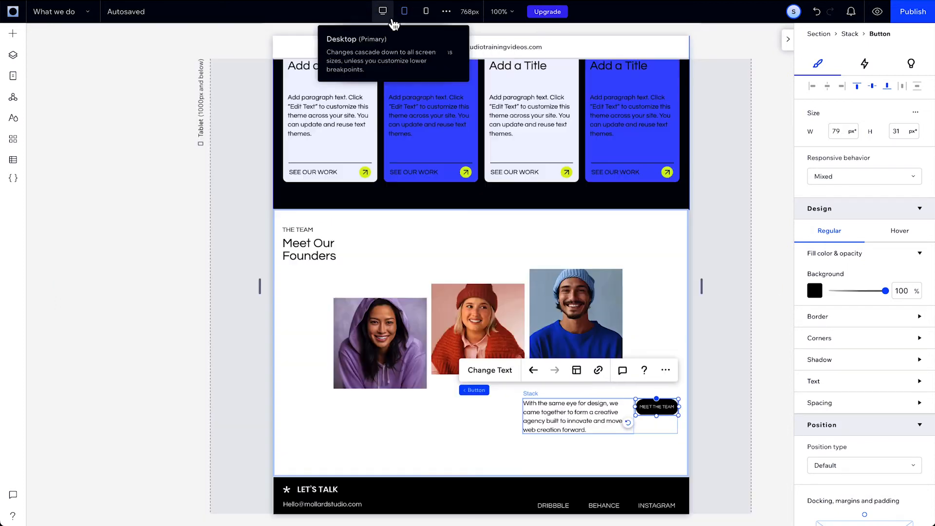
left_click(425, 11)
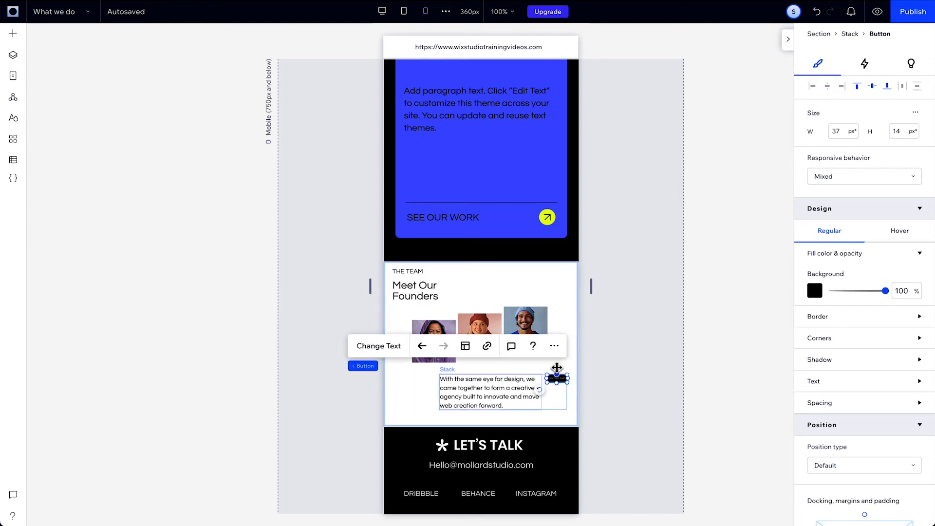
mouse_move(45, 66)
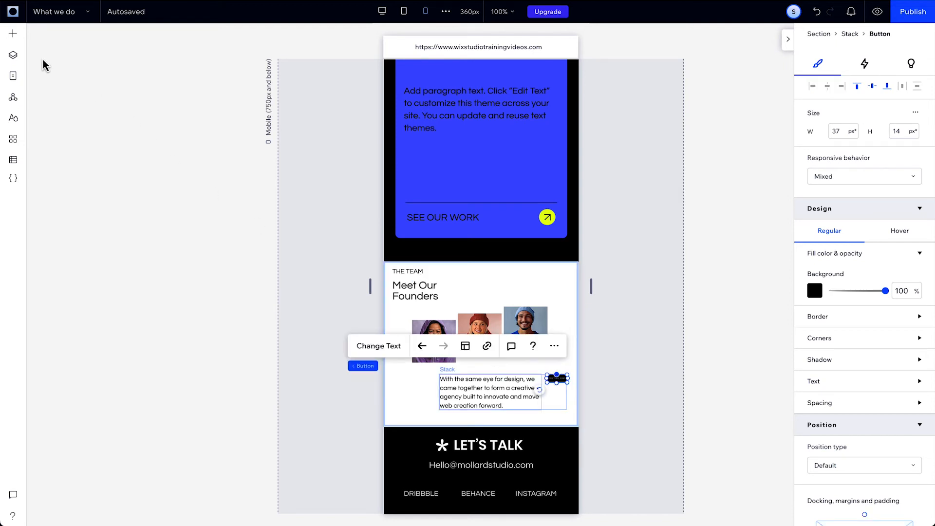
left_click(12, 56)
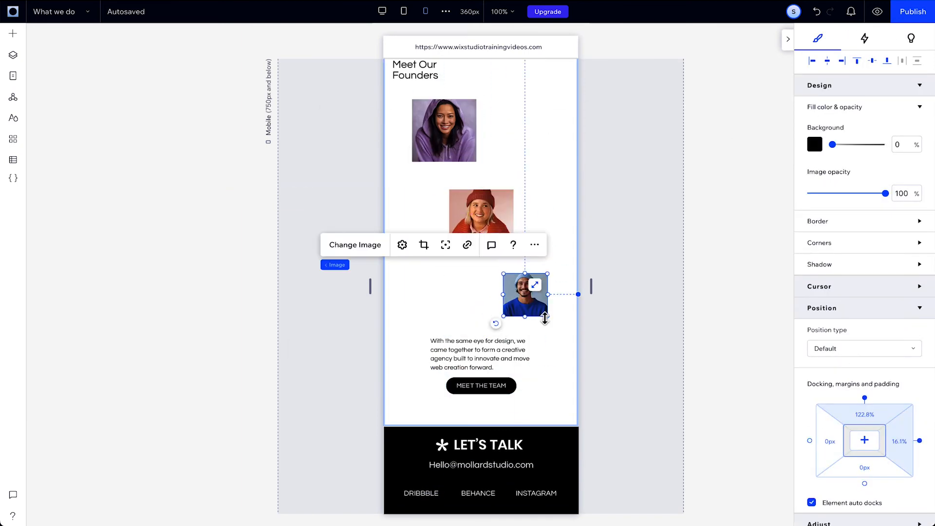
left_click_drag(525, 295, 511, 362)
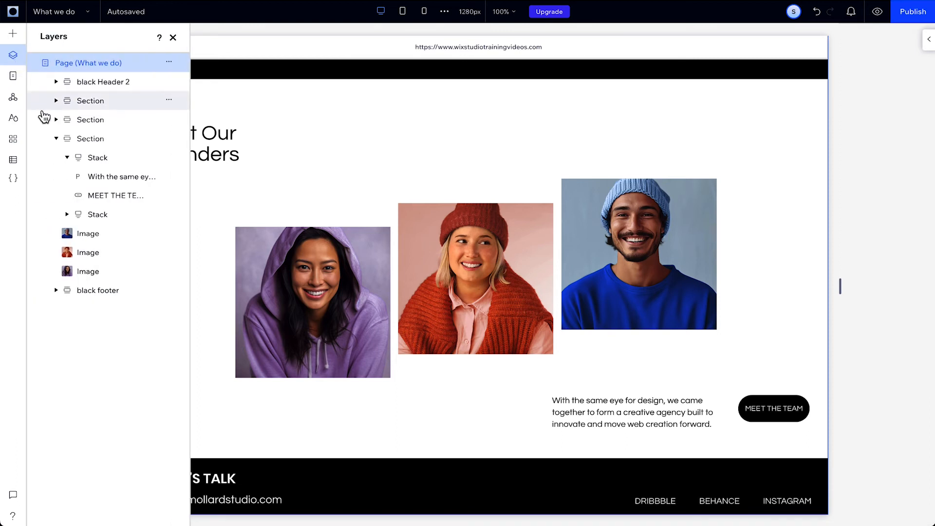
Select the Founders Section layer and view the section at the mobile breakpoint.
left_click(90, 138)
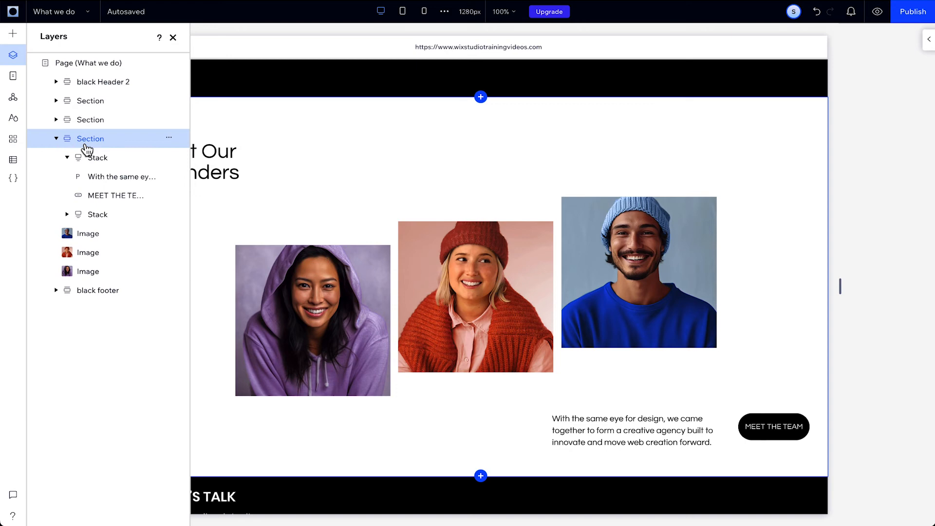
left_click(423, 11)
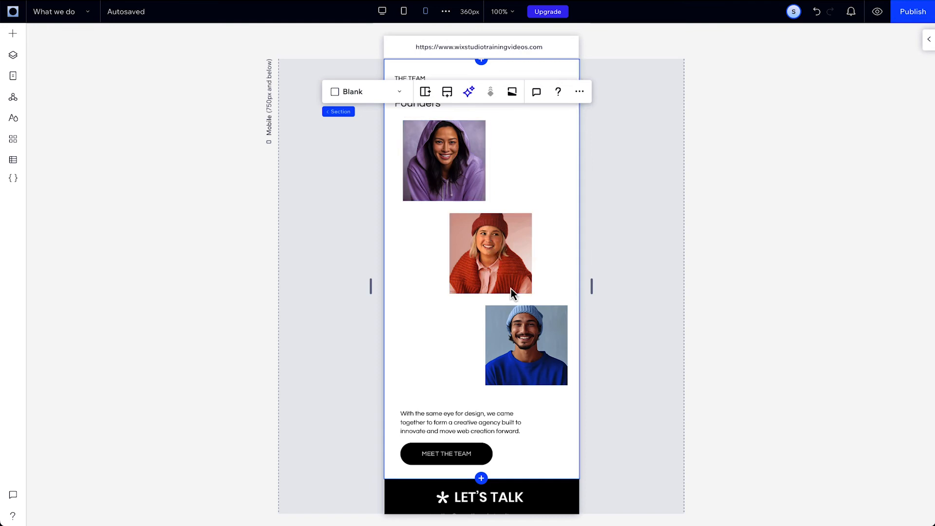
Hide the third founder photo on the mobile breakpoint, leaving two staggered photos.
left_click(526, 344)
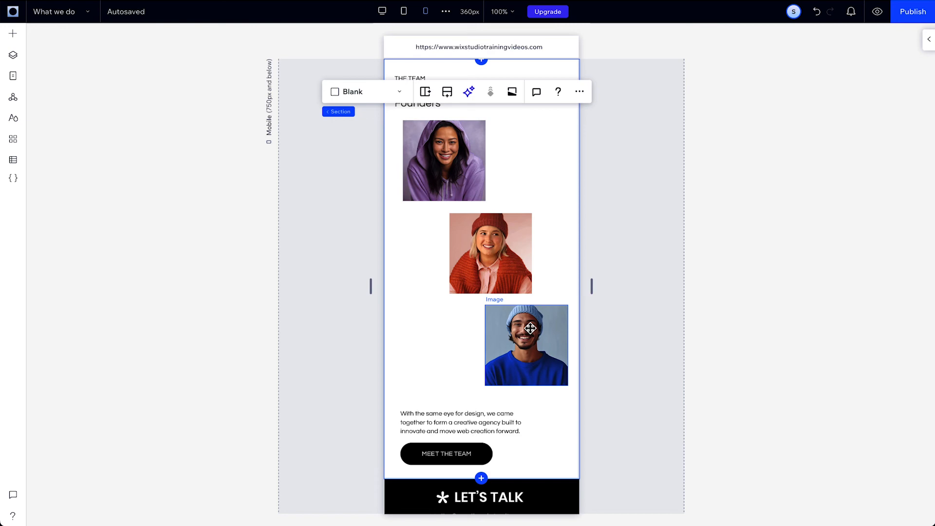
key("Delete")
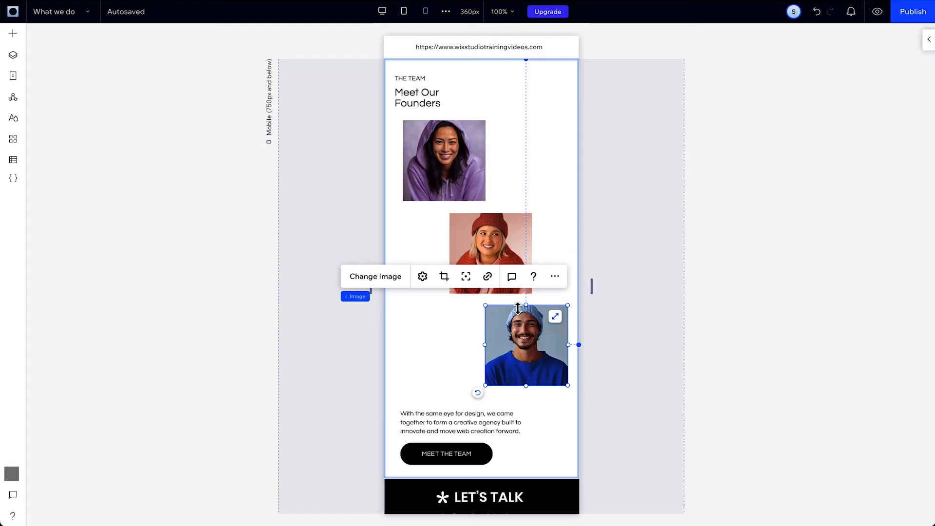
right_click(526, 345)
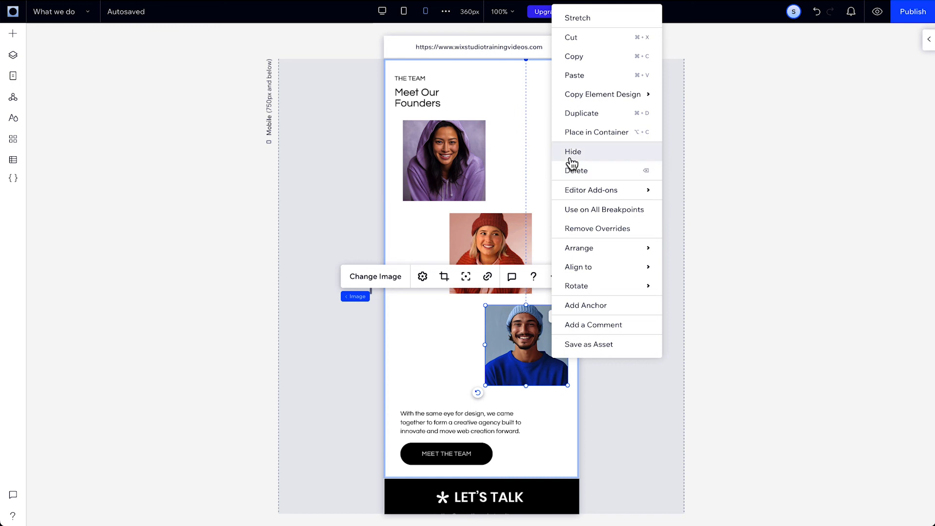
left_click(572, 152)
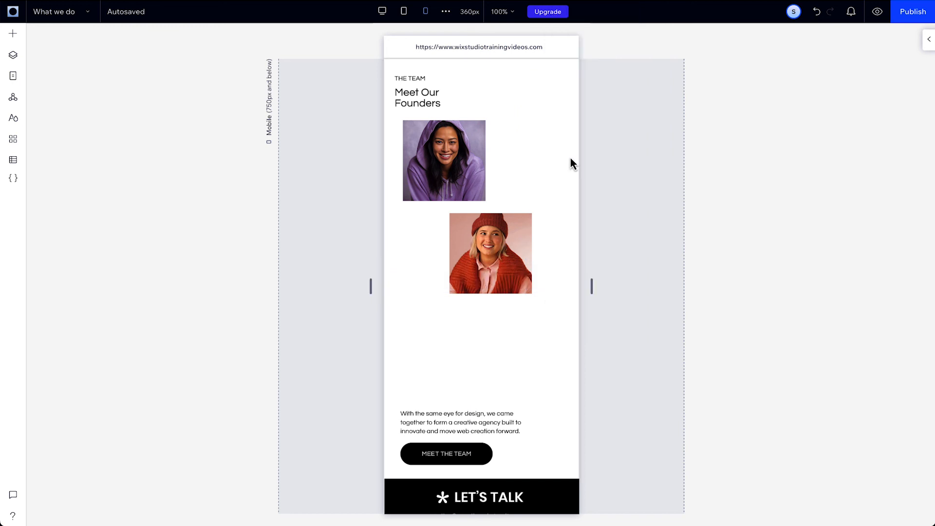
Select the hidden third photo's layer and compare it across Desktop, Tablet and Mobile.
left_click(13, 55)
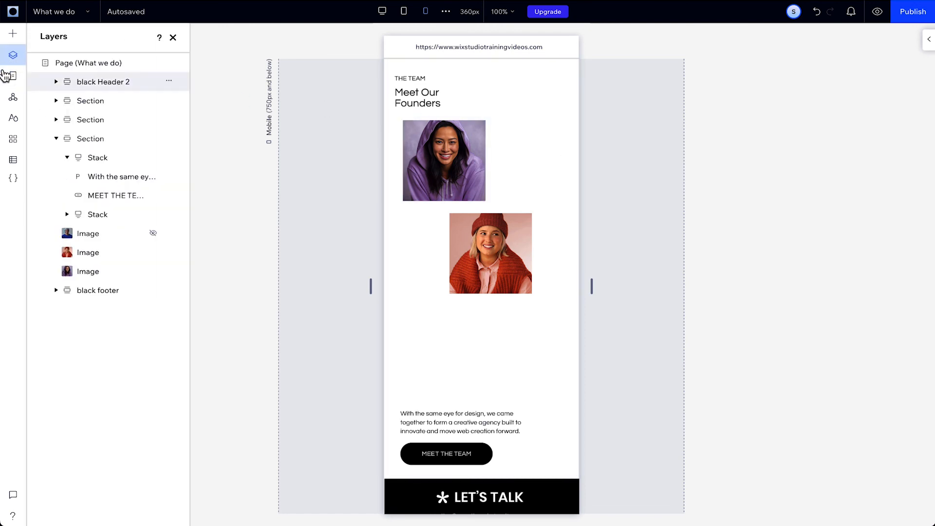
left_click(88, 233)
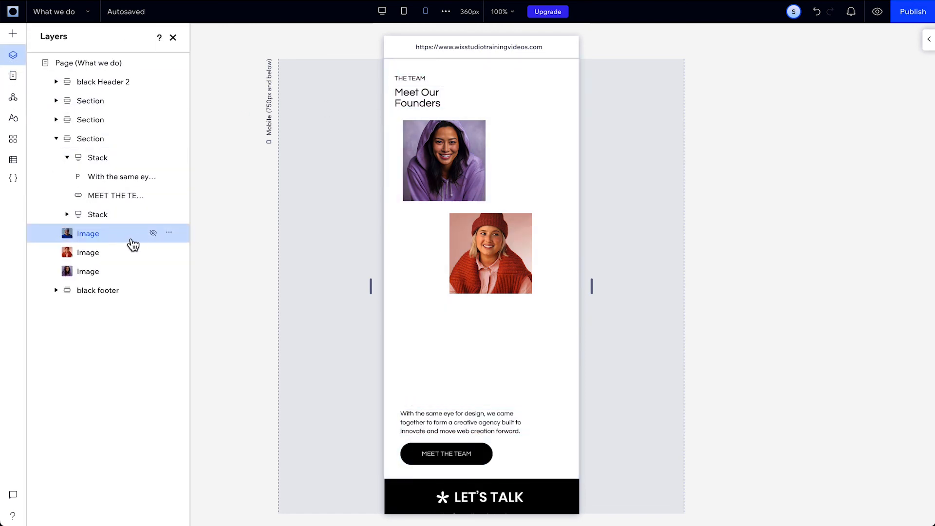
mouse_move(152, 233)
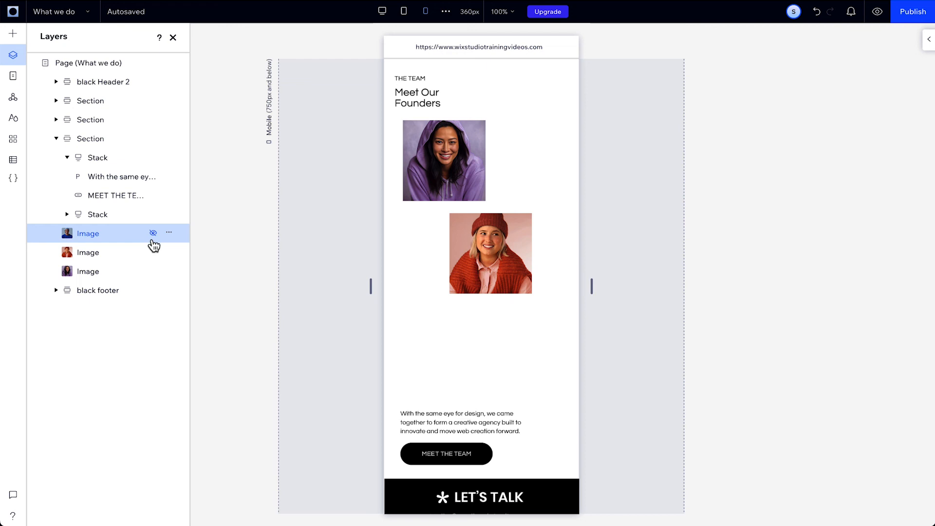
left_click(381, 11)
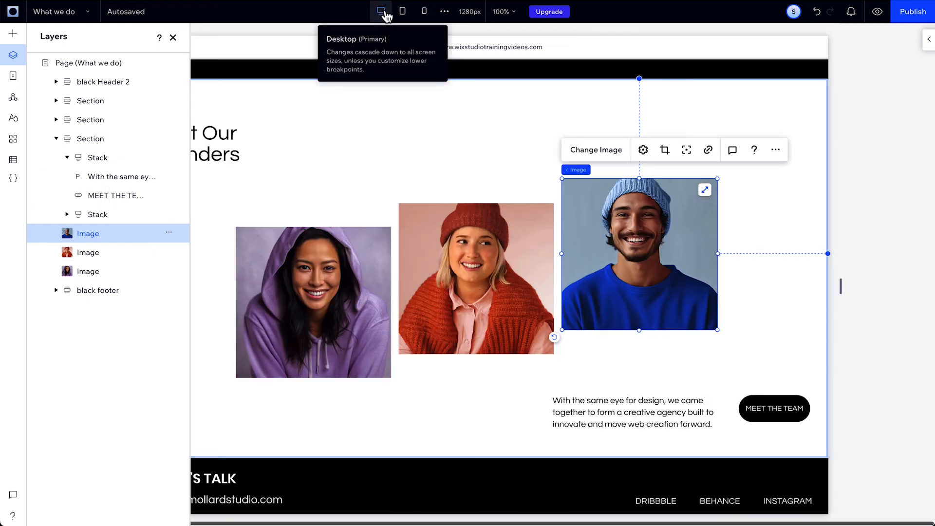
left_click(403, 11)
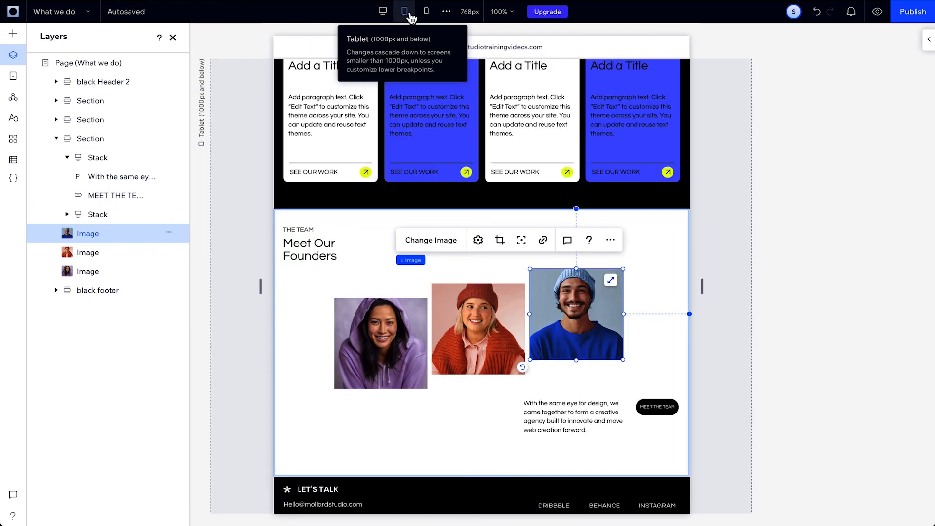
left_click(426, 11)
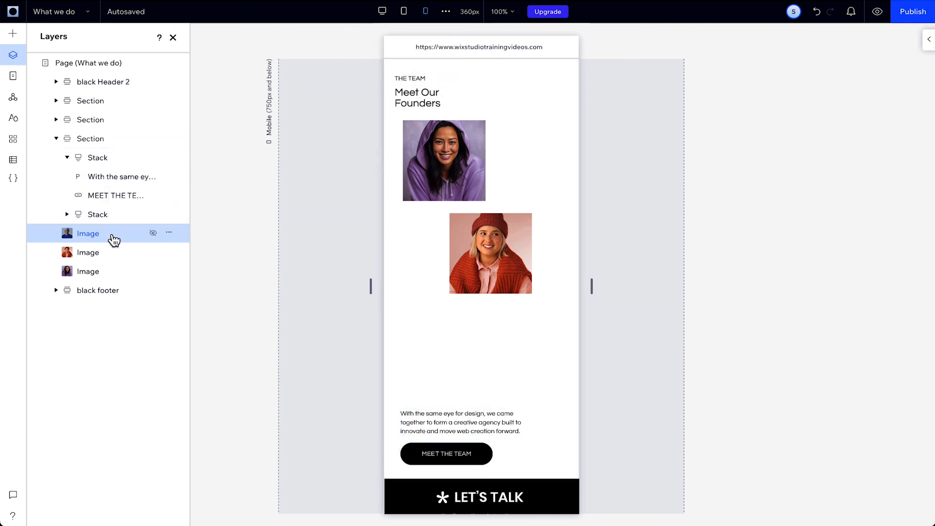
left_click(88, 234)
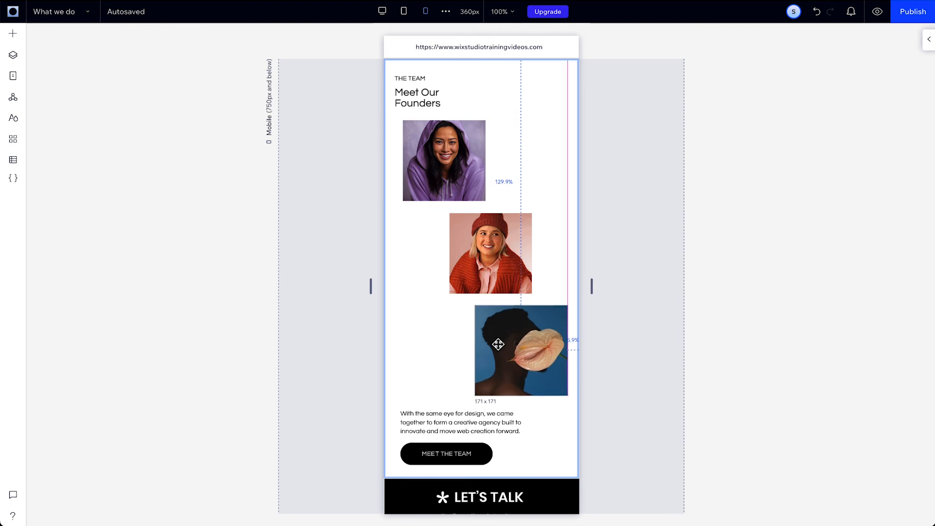
Place a flower-portrait image in the empty third slot, then verify it's absent on tablet and desktop.
left_click(12, 55)
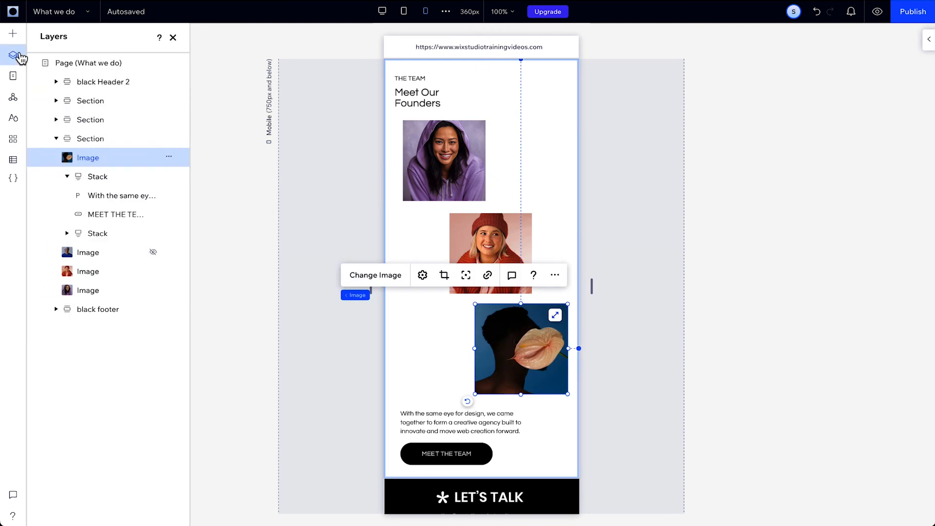
left_click(403, 10)
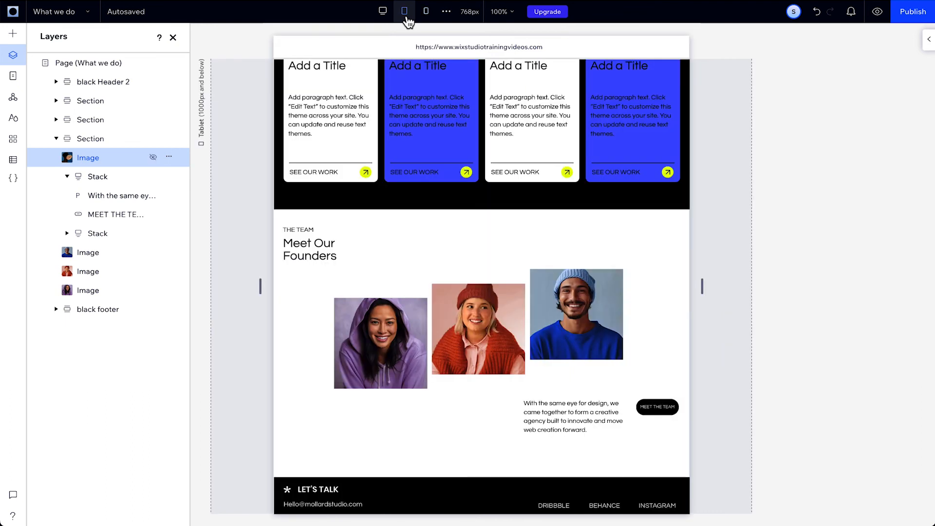
left_click(383, 11)
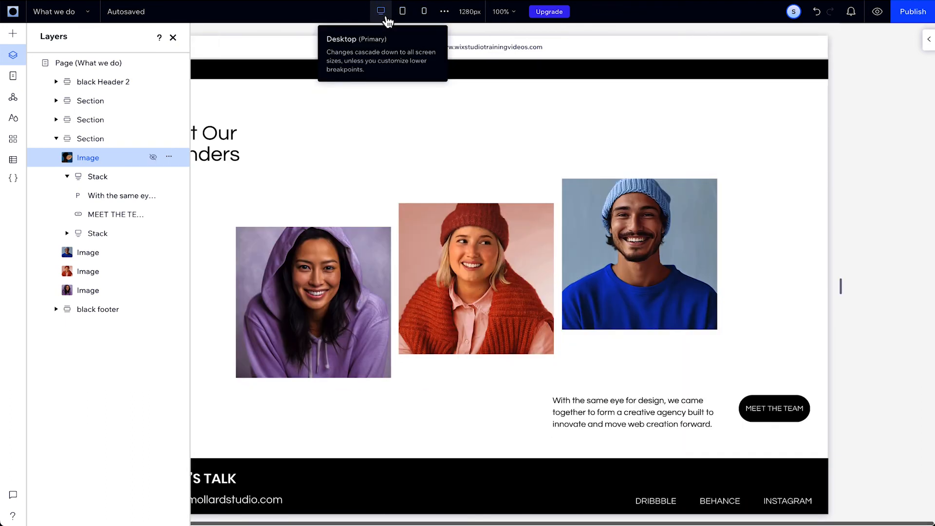
mouse_move(141, 167)
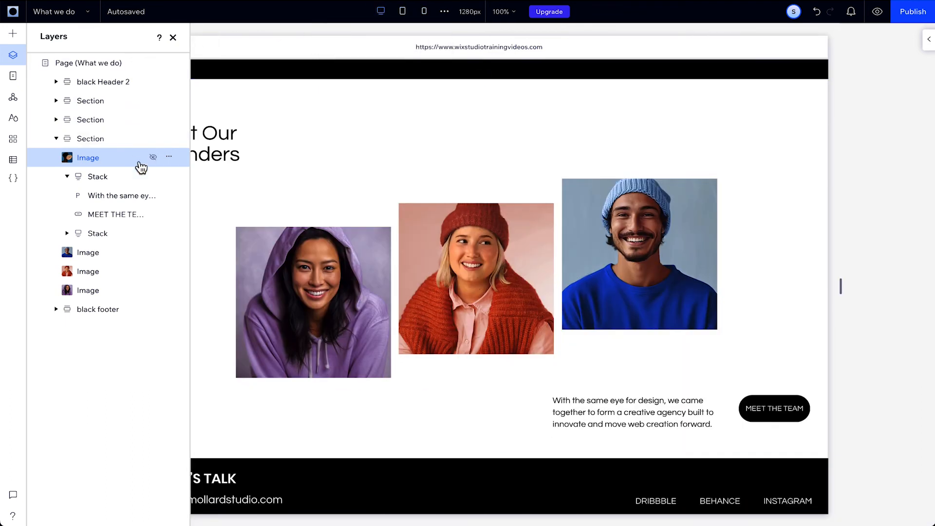